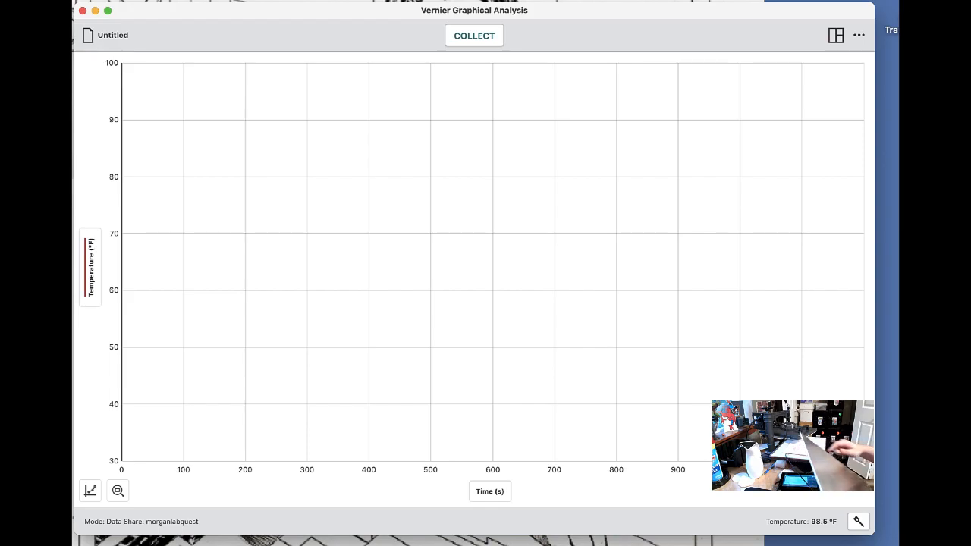
# Record about three minutes of heat-press temperature, rising from 100 °F to 158 °F, then stop.
pyautogui.click(474, 36)
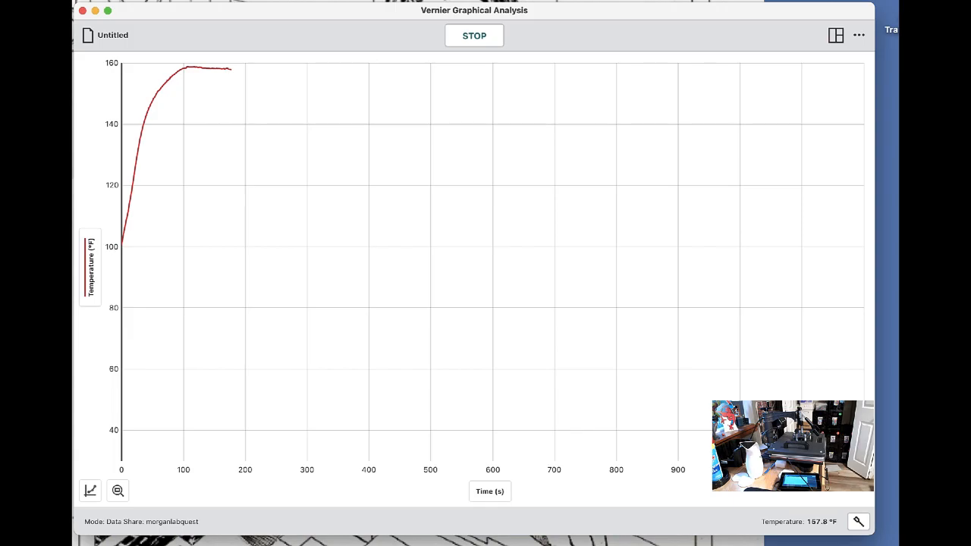
pyautogui.moveTo(407, 84)
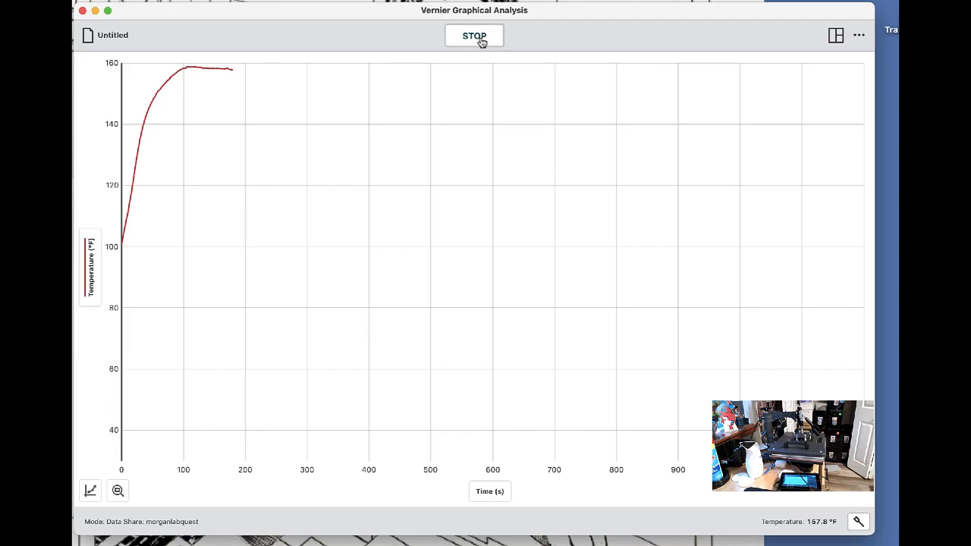
pyautogui.click(474, 36)
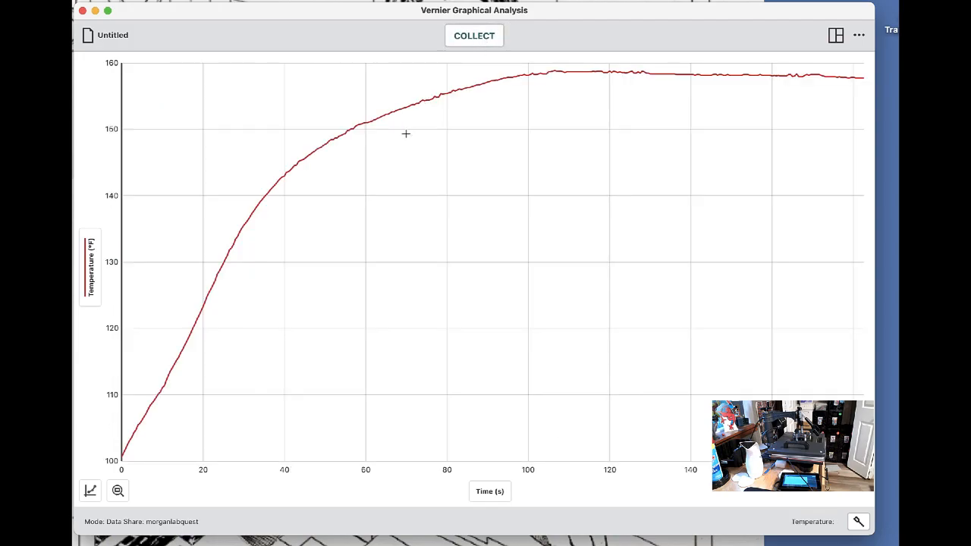
# Select the plateau after 101 s and resume collecting to capture the cooling.
pyautogui.click(751, 74)
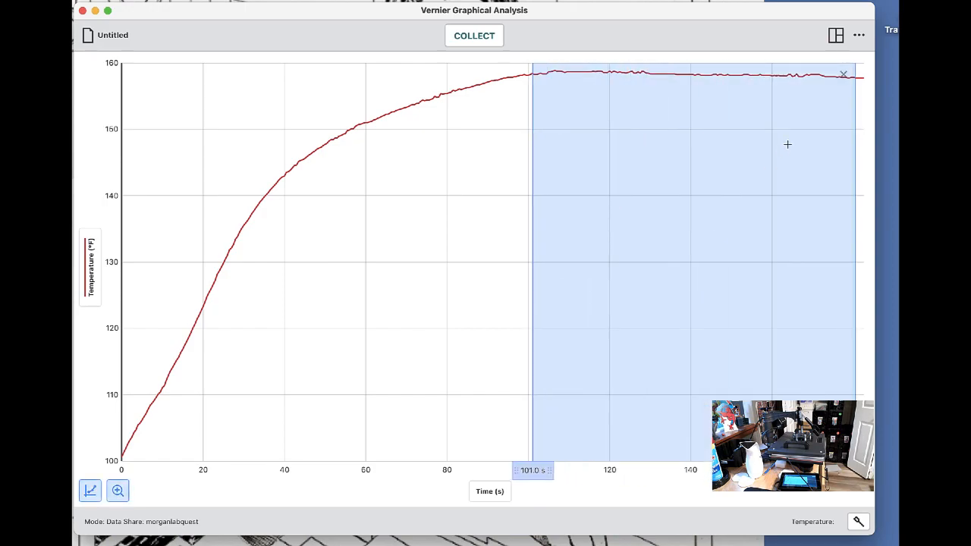
pyautogui.moveTo(632, 166)
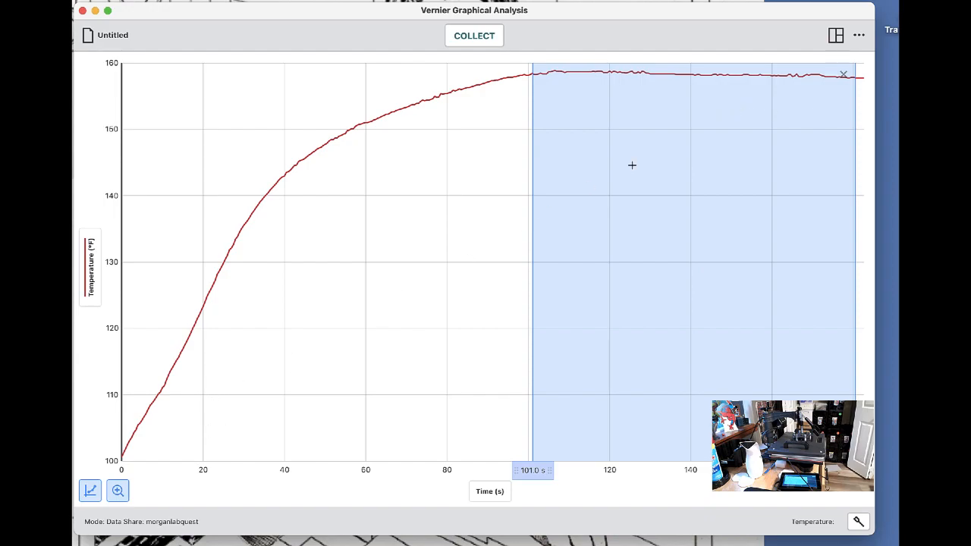
pyautogui.moveTo(294, 180)
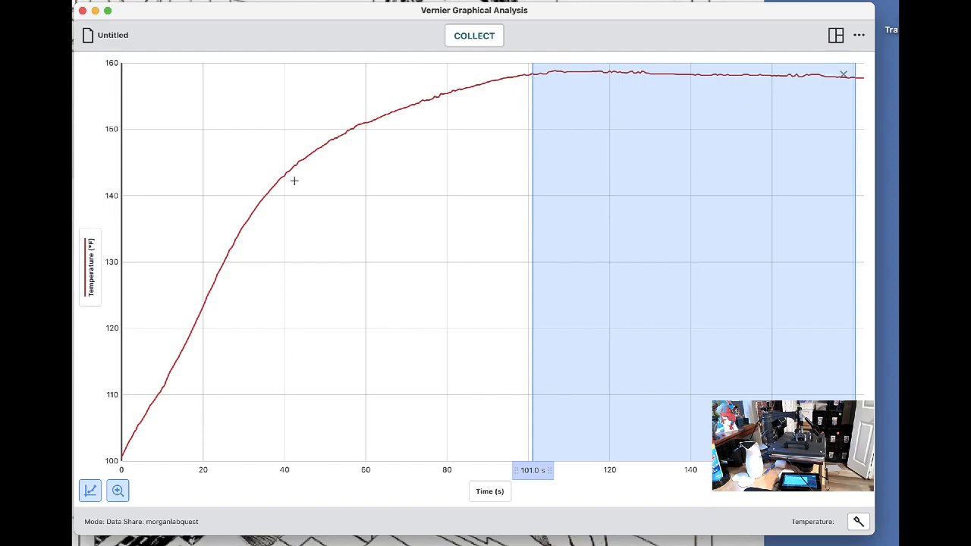
pyautogui.moveTo(409, 41)
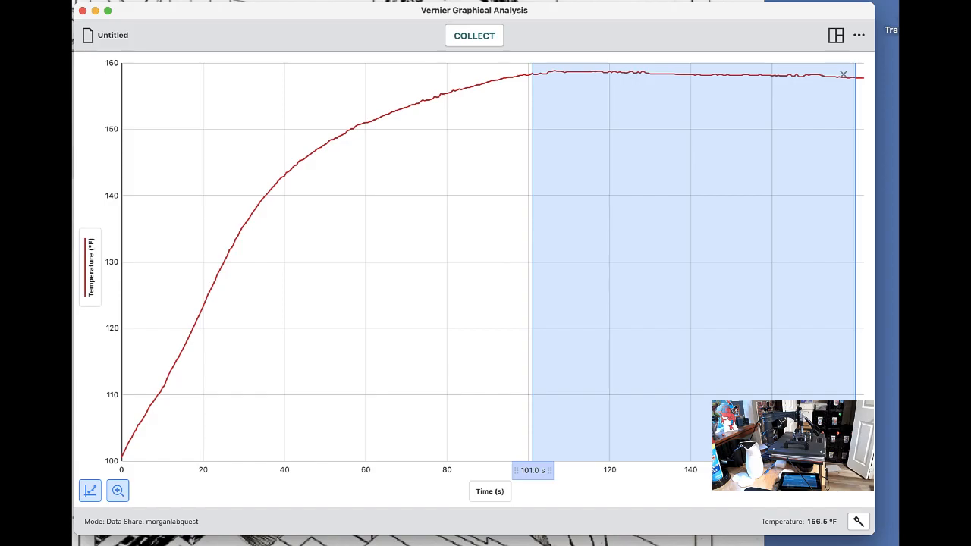
pyautogui.click(474, 36)
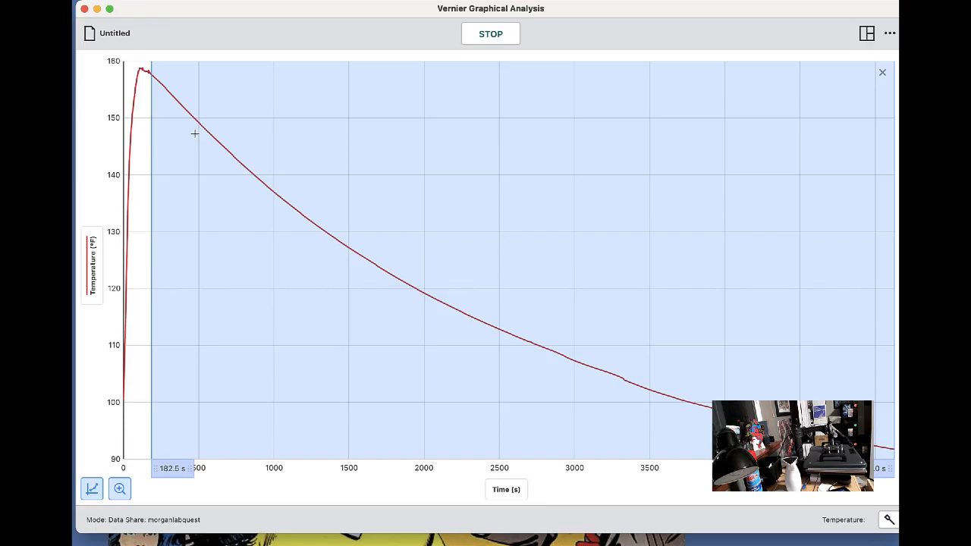
pyautogui.moveTo(144, 69)
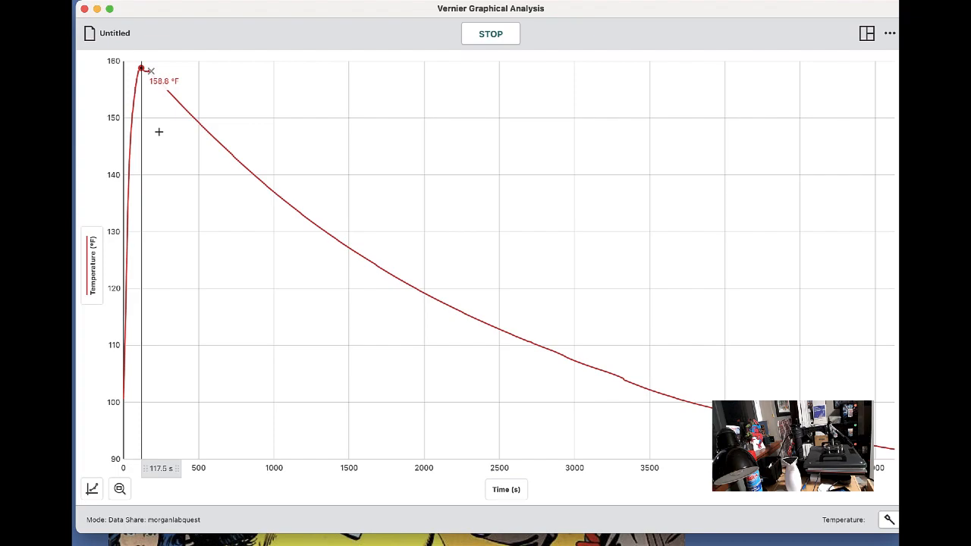
pyautogui.moveTo(149, 62)
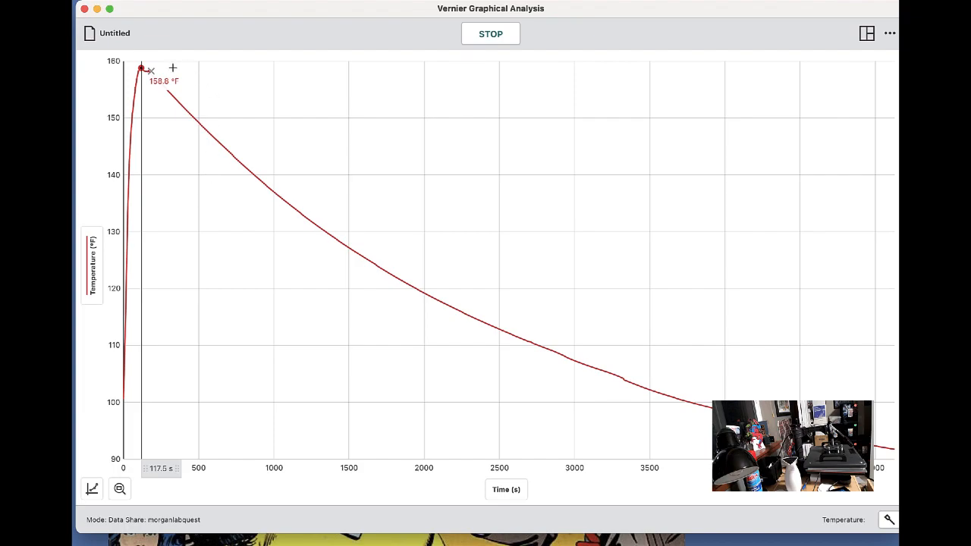
# Select 12.5–410.5 s, zoom in on the 158.8 °F peak, then zoom back out.
pyautogui.moveTo(152, 72); pyautogui.dragTo(187, 466)
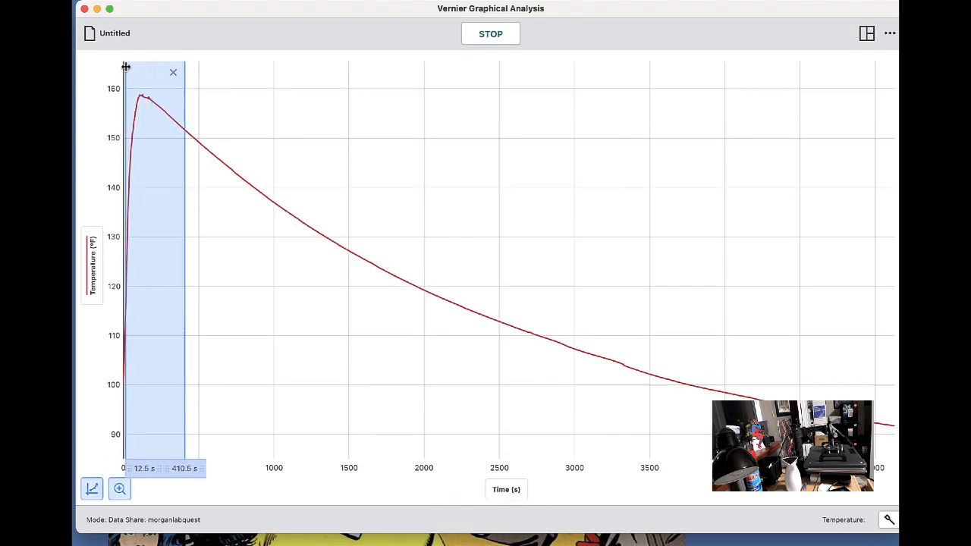
pyautogui.click(119, 488)
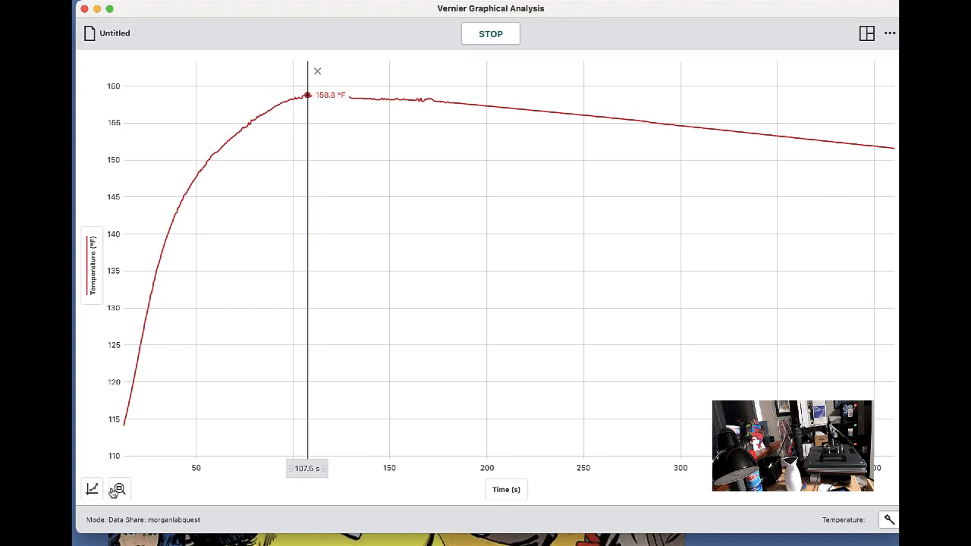
pyautogui.click(119, 488)
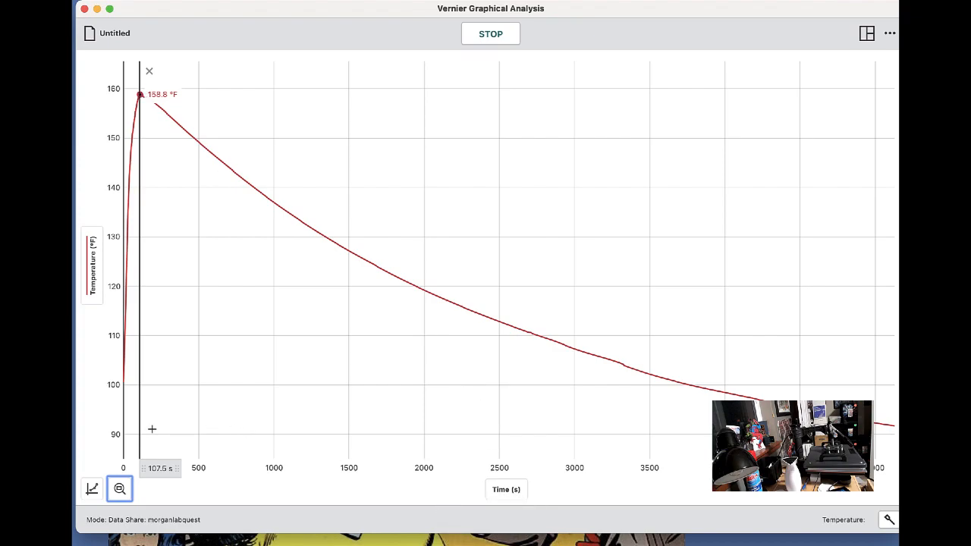
pyautogui.moveTo(892, 429)
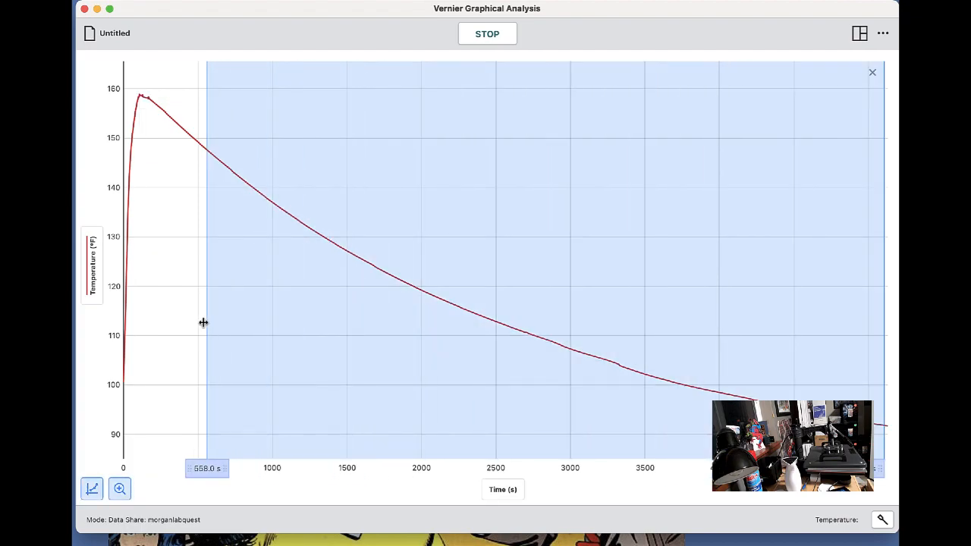
# Extend the selection to start at 127 s, then stop and restart collection.
pyautogui.moveTo(203, 323); pyautogui.dragTo(141, 315)
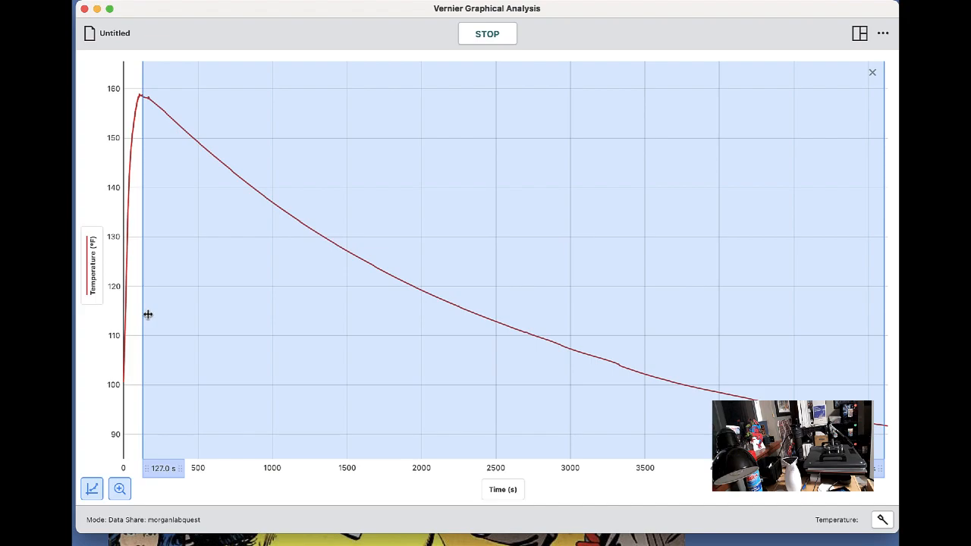
pyautogui.moveTo(511, 69)
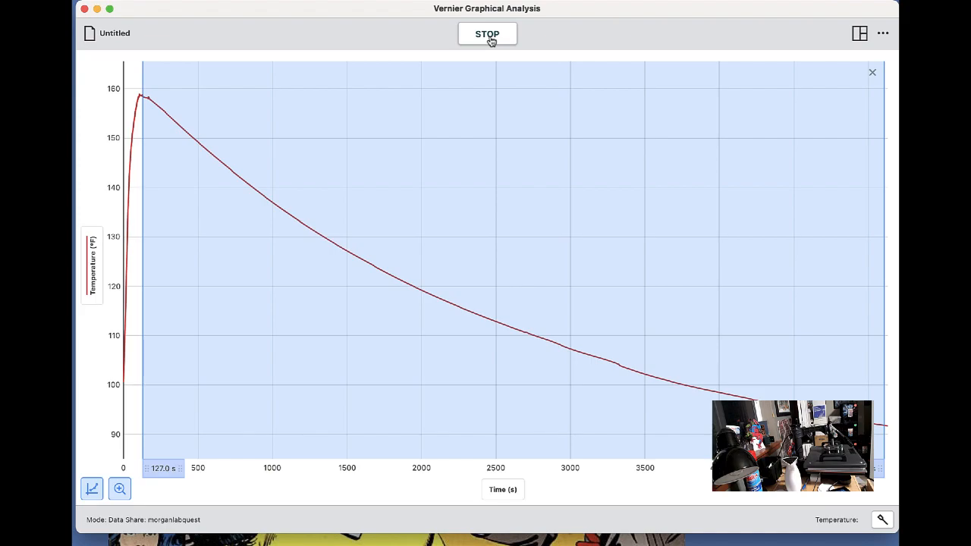
pyautogui.click(487, 33)
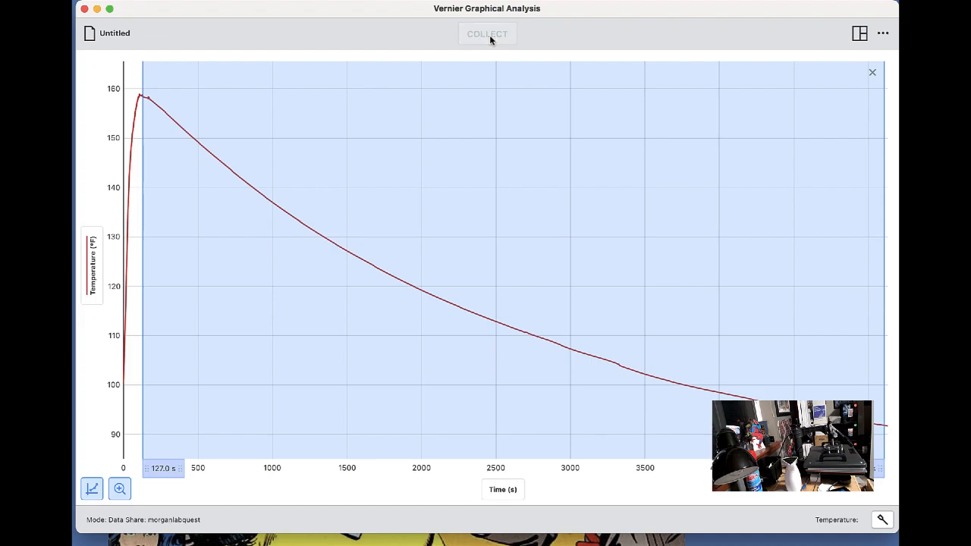
pyautogui.click(487, 33)
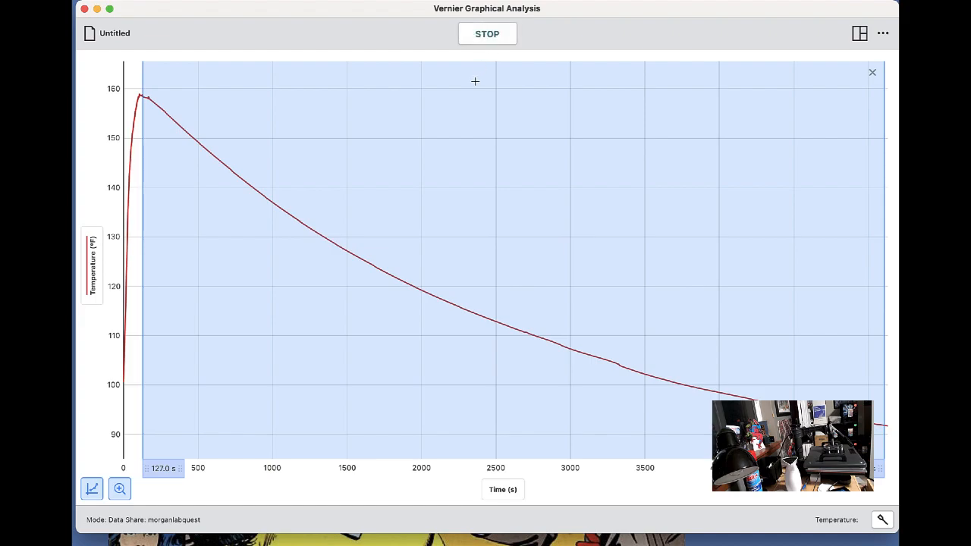
pyautogui.moveTo(228, 440)
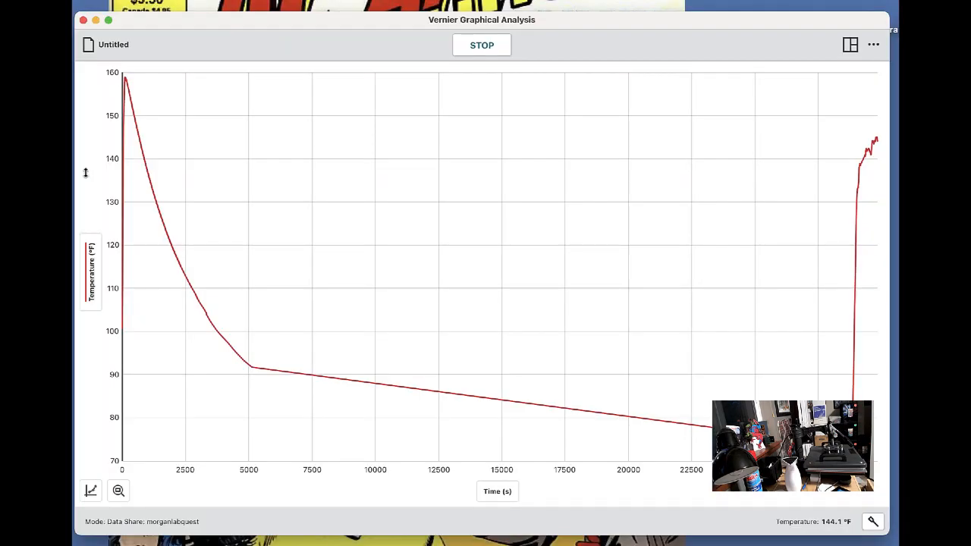
pyautogui.moveTo(130, 140)
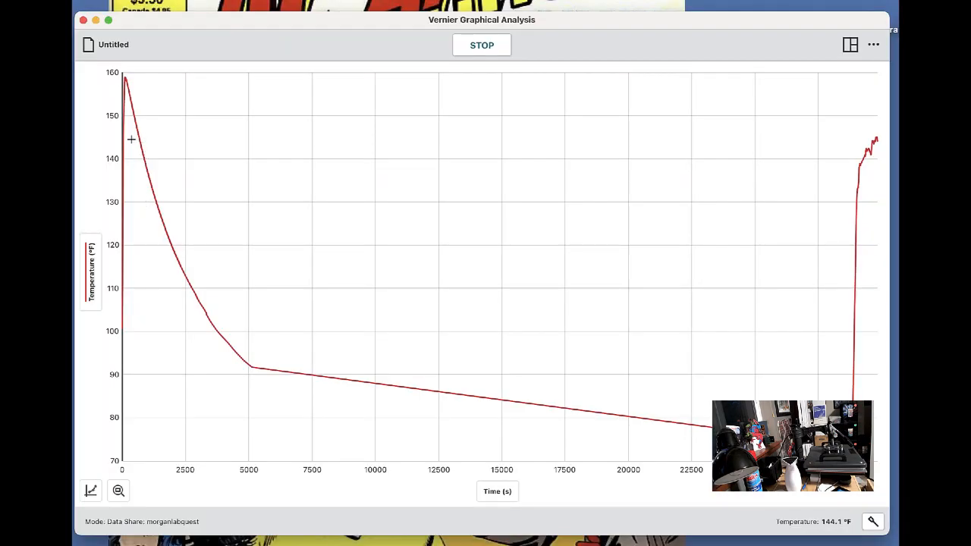
pyautogui.moveTo(141, 461)
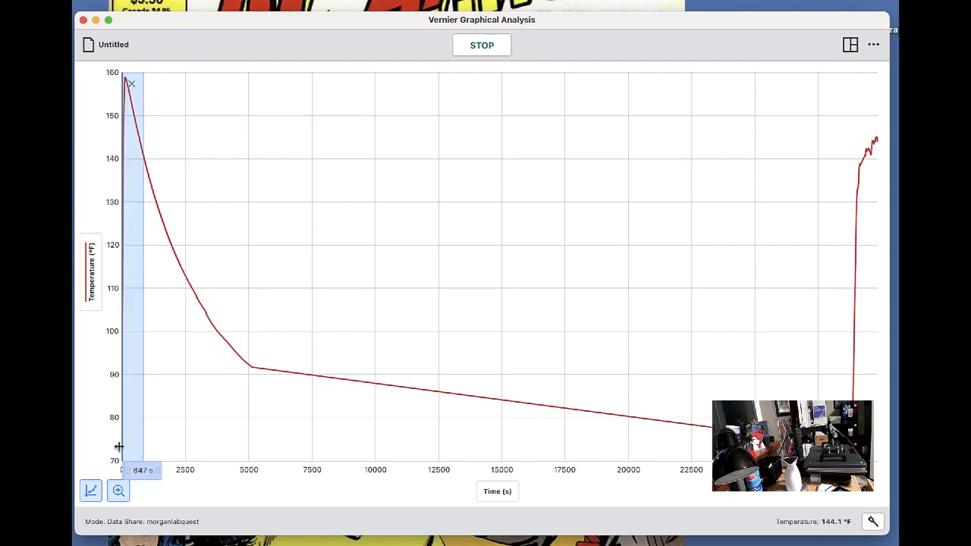
# Zoom in on the first ~850 s and read 158.1 °F at 100 s.
pyautogui.click(118, 490)
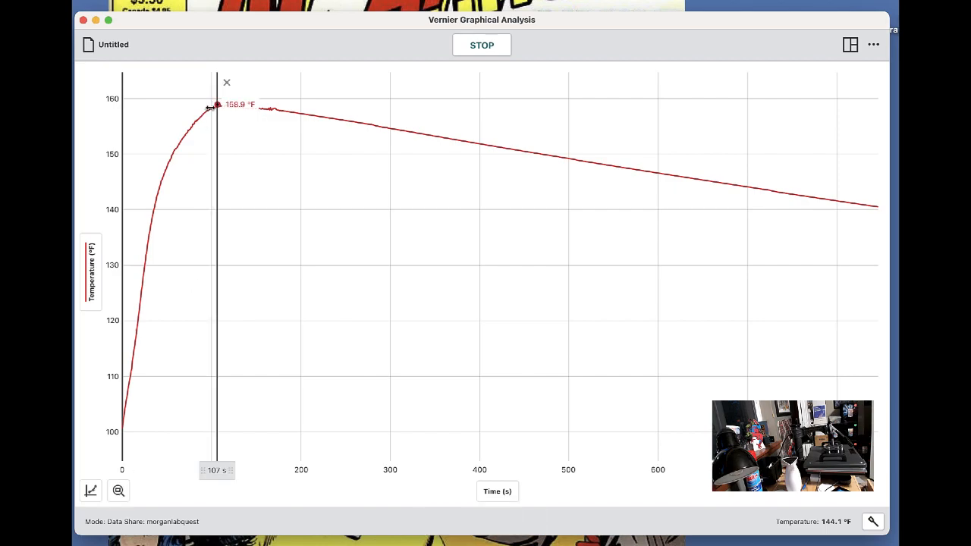
pyautogui.moveTo(216, 304); pyautogui.dragTo(210, 303)
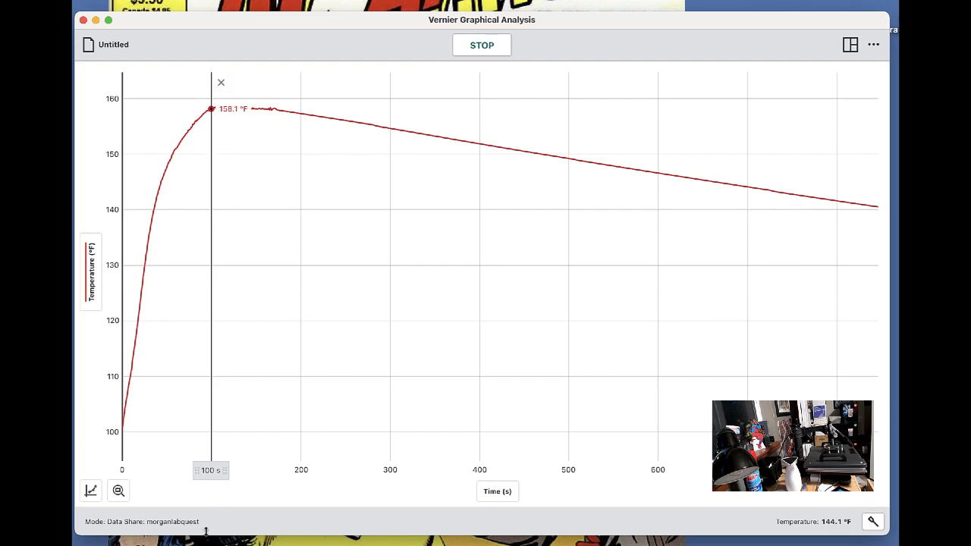
pyautogui.moveTo(119, 491)
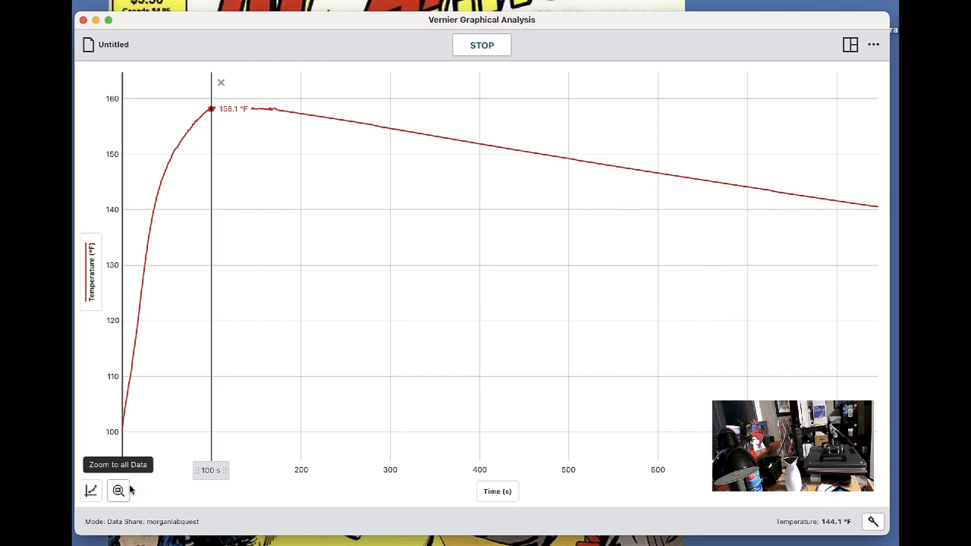
# Rescale to the full run, then zoom to the selected reheat from ~28800 s.
pyautogui.click(118, 491)
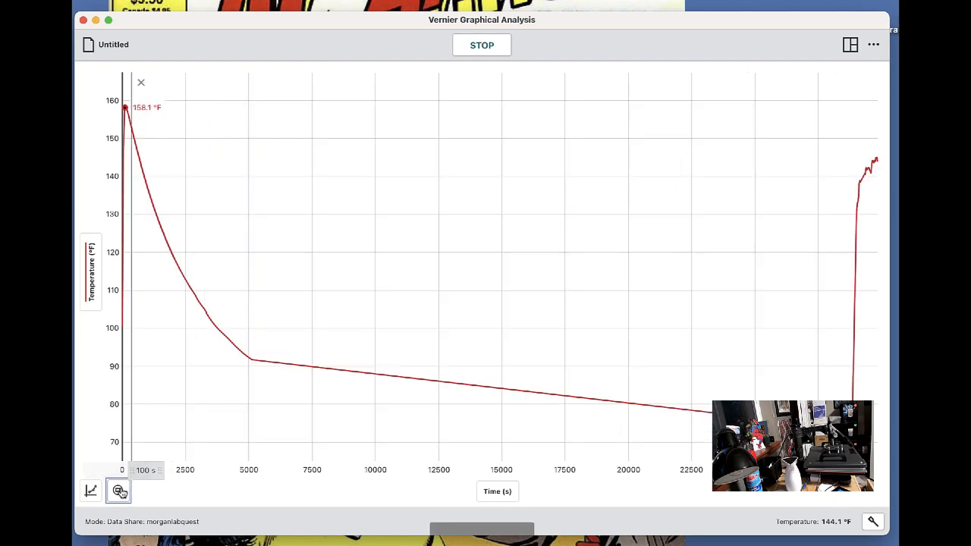
pyautogui.click(118, 491)
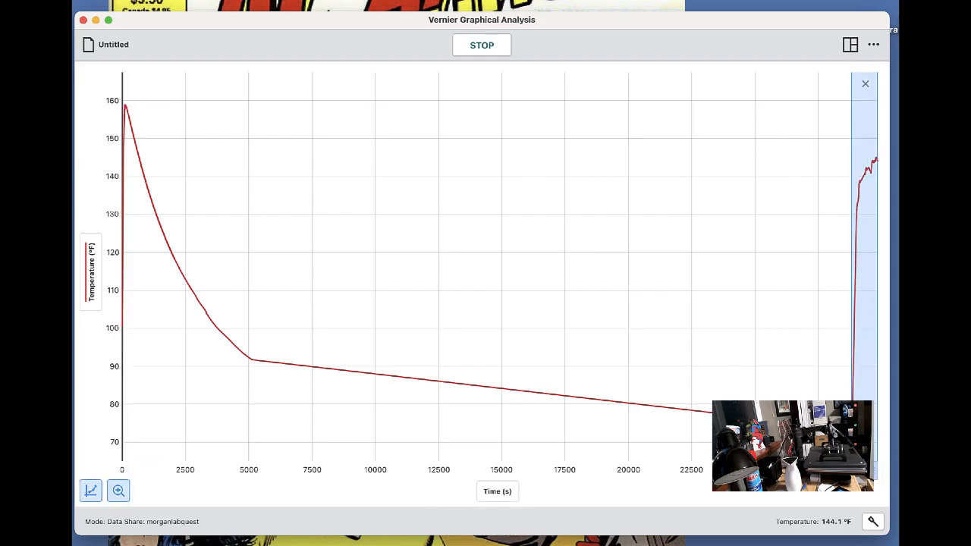
pyautogui.click(118, 491)
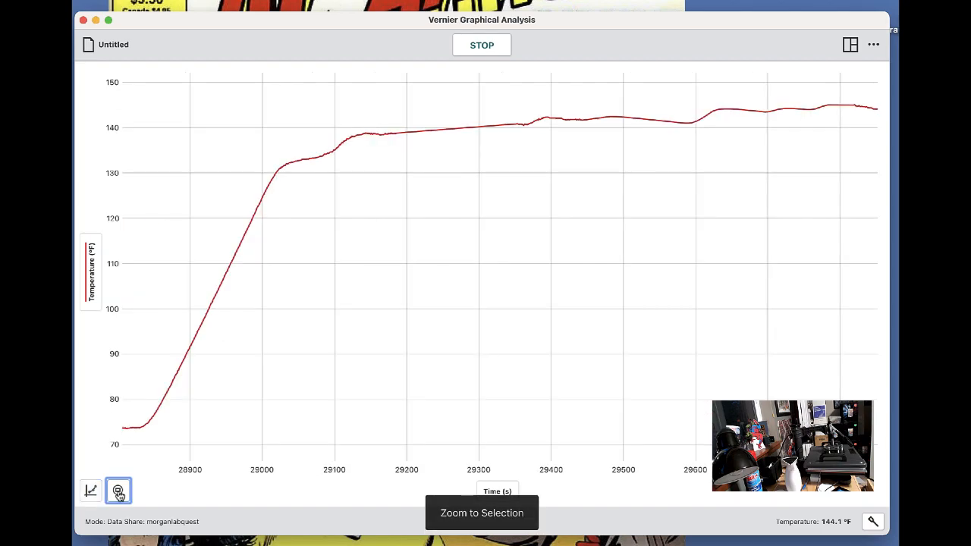
# Read 73.7 °F at the reheat start, around 28807 s.
pyautogui.click(118, 490)
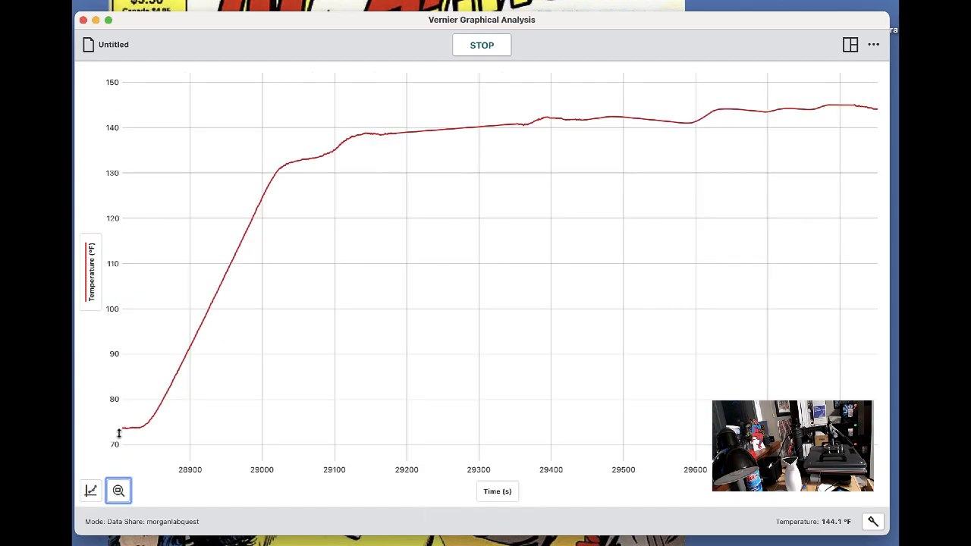
pyautogui.click(124, 428)
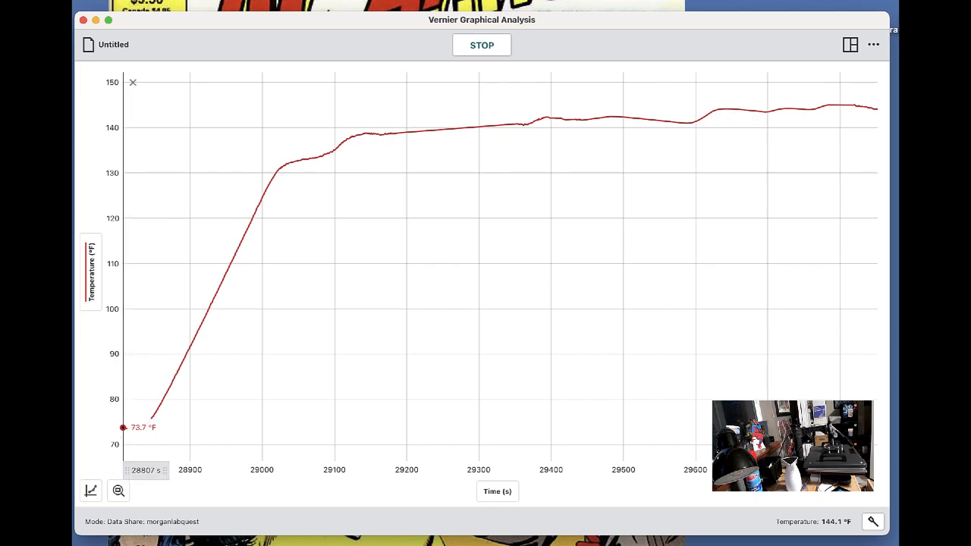
pyautogui.moveTo(878, 112)
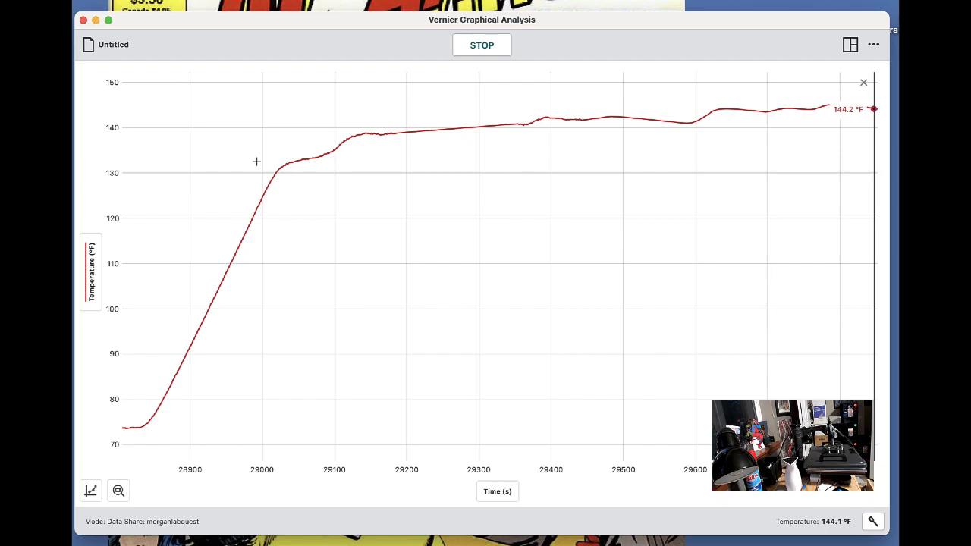
pyautogui.moveTo(764, 128)
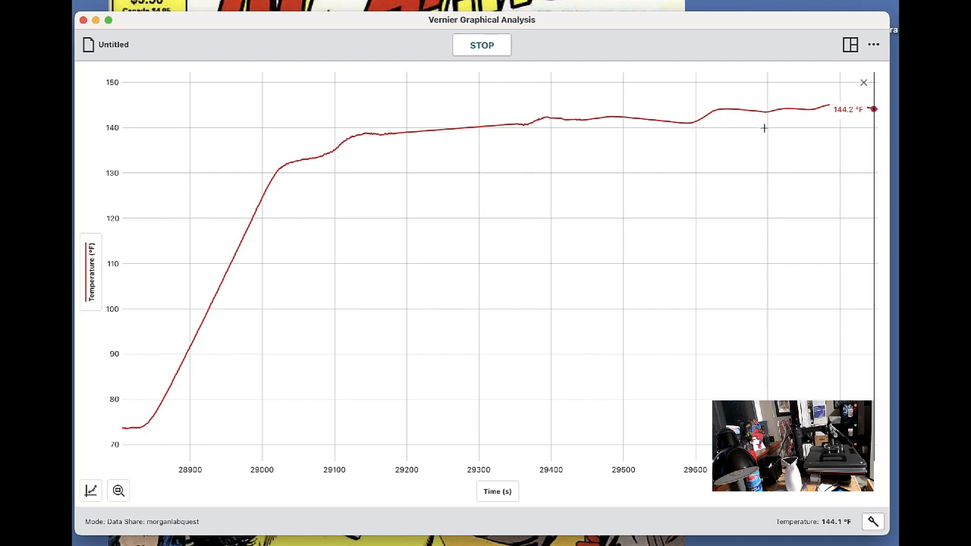
pyautogui.moveTo(210, 179)
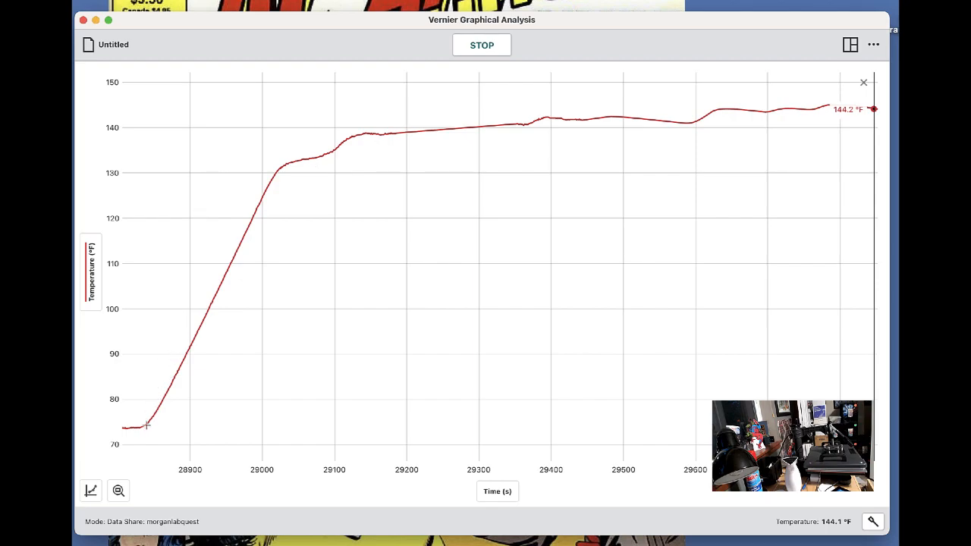
pyautogui.moveTo(188, 85)
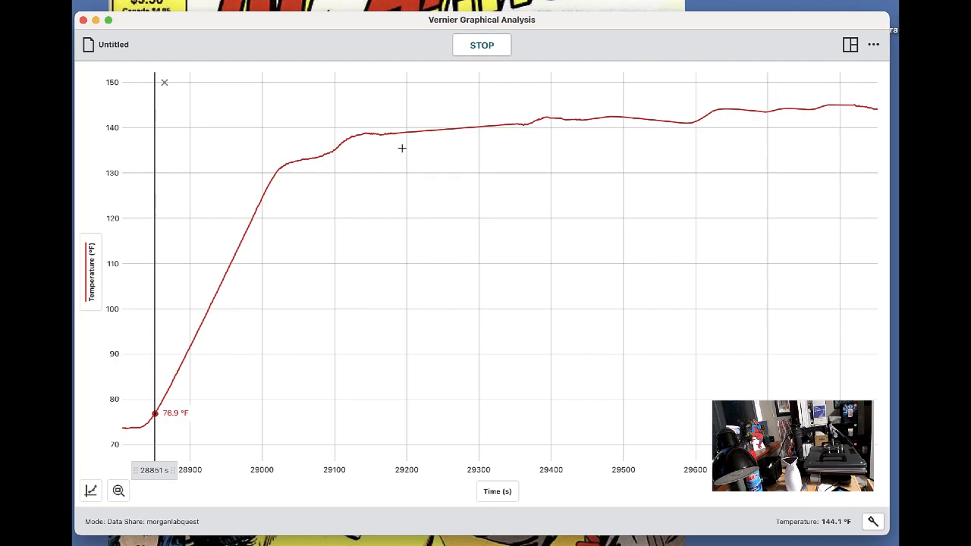
pyautogui.moveTo(626, 111)
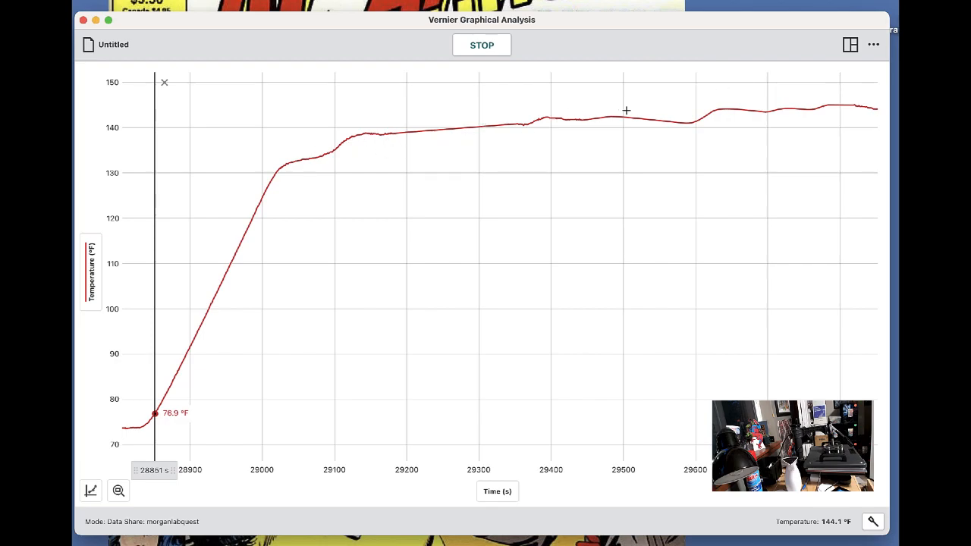
pyautogui.moveTo(786, 113)
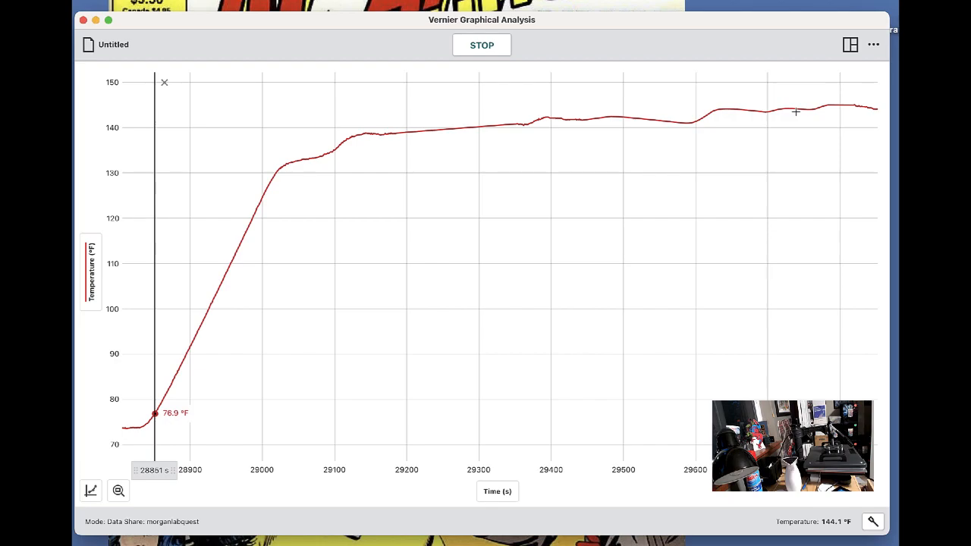
pyautogui.moveTo(879, 112)
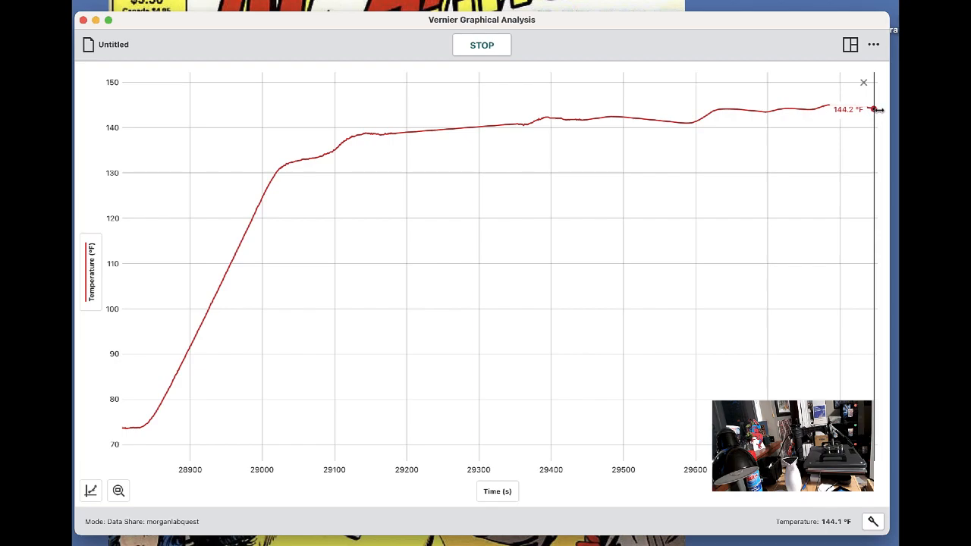
pyautogui.moveTo(114, 405)
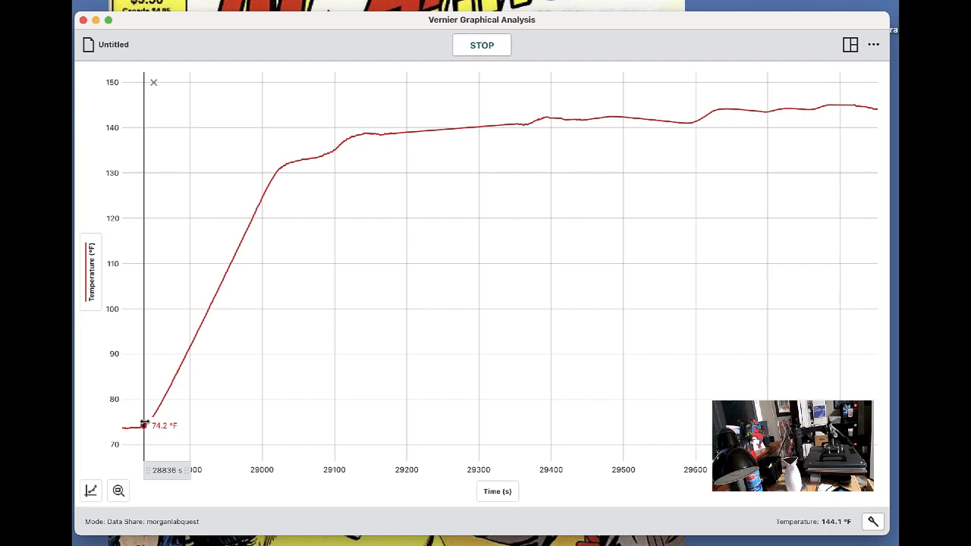
pyautogui.moveTo(419, 390)
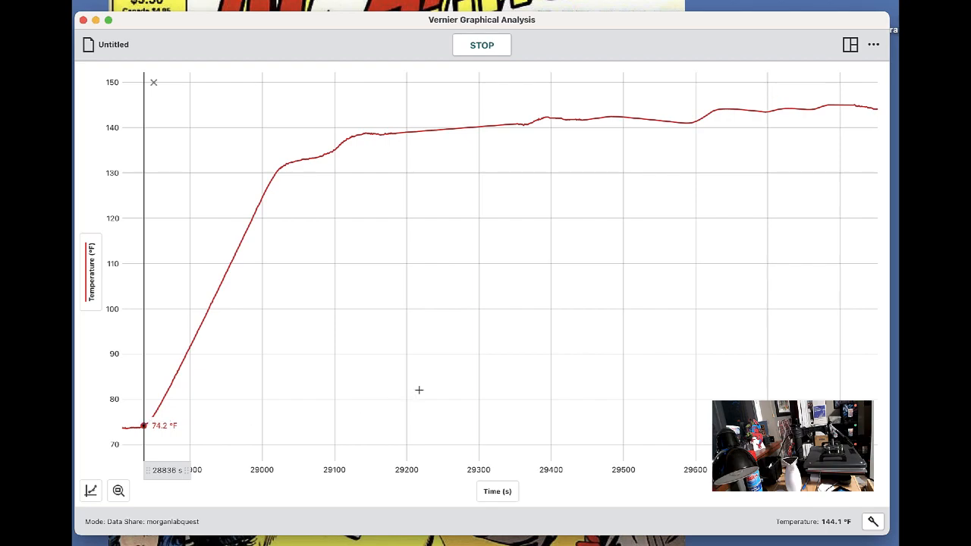
pyautogui.moveTo(871, 111)
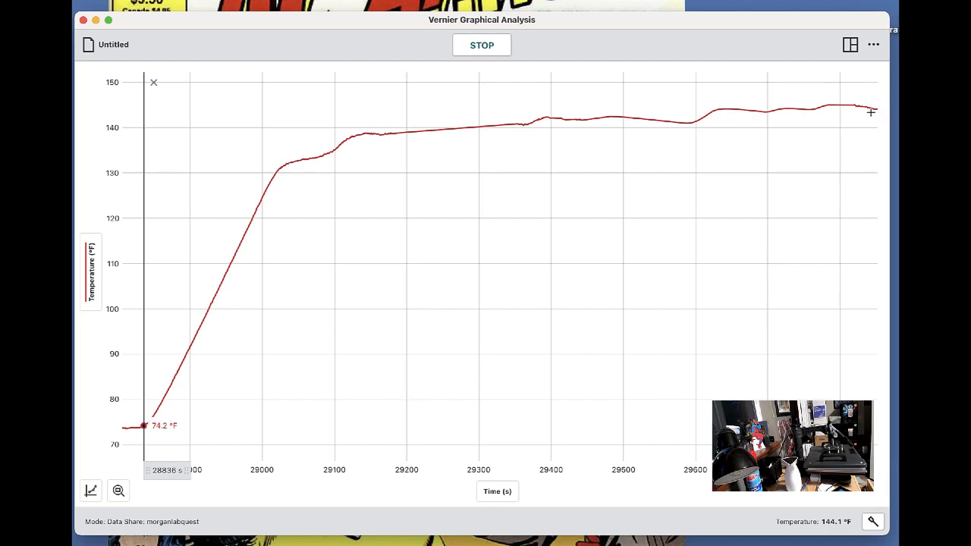
pyautogui.moveTo(876, 111)
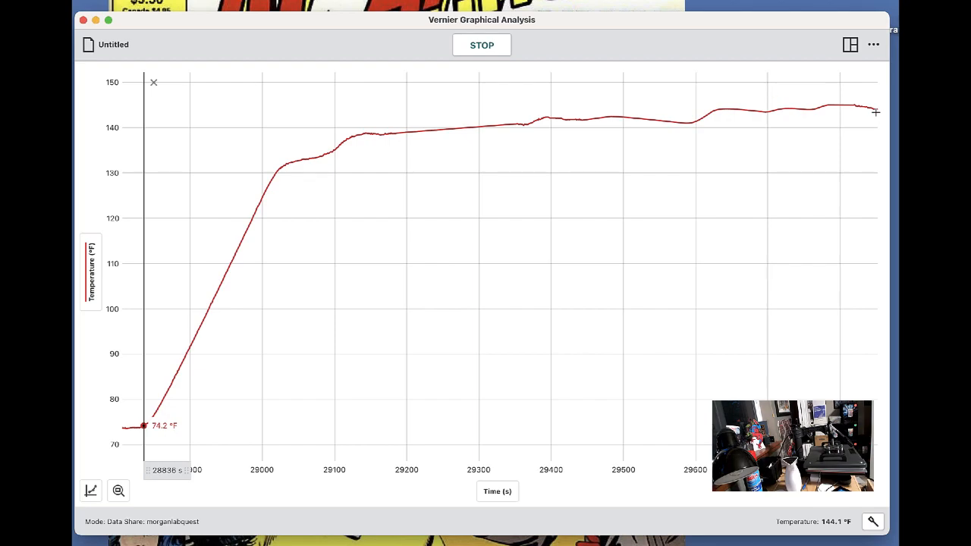
pyautogui.moveTo(866, 129)
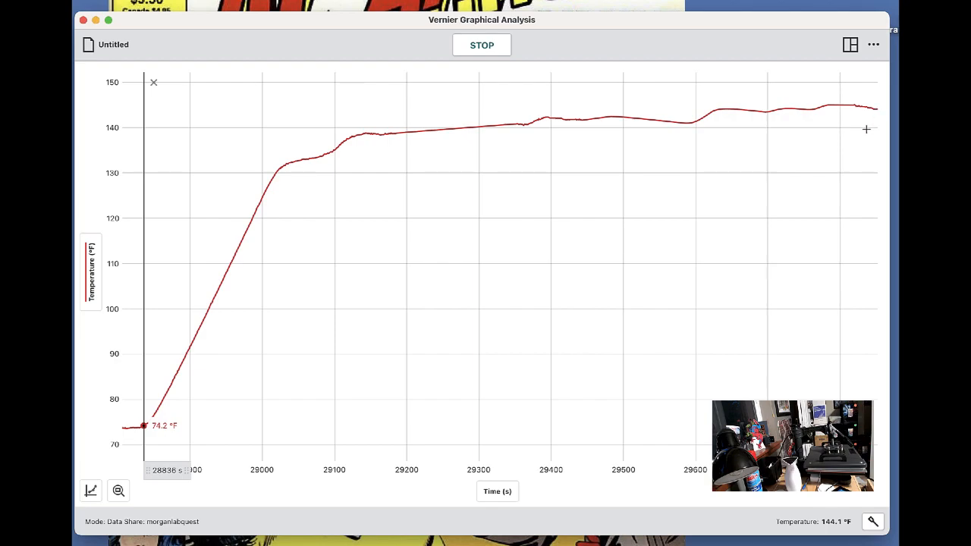
pyautogui.moveTo(360, 159)
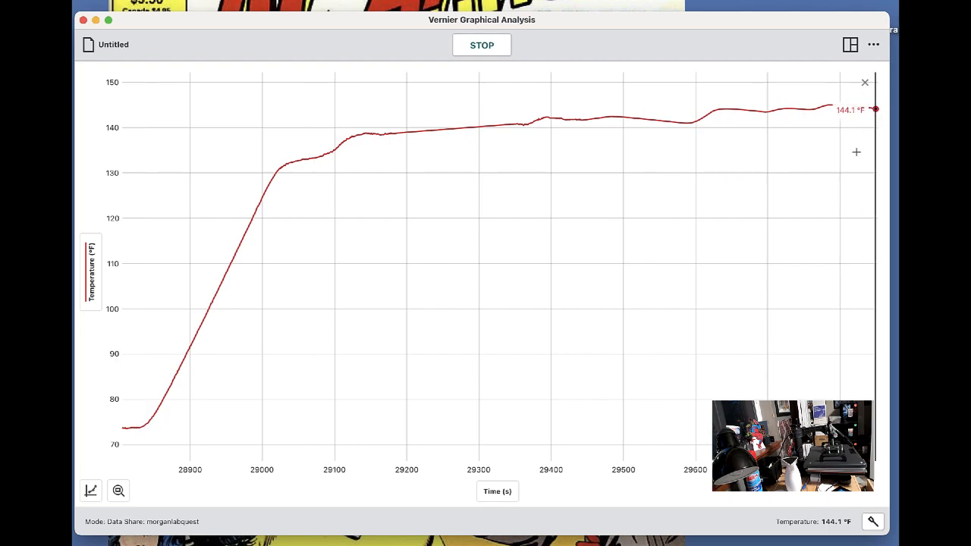
pyautogui.moveTo(425, 172)
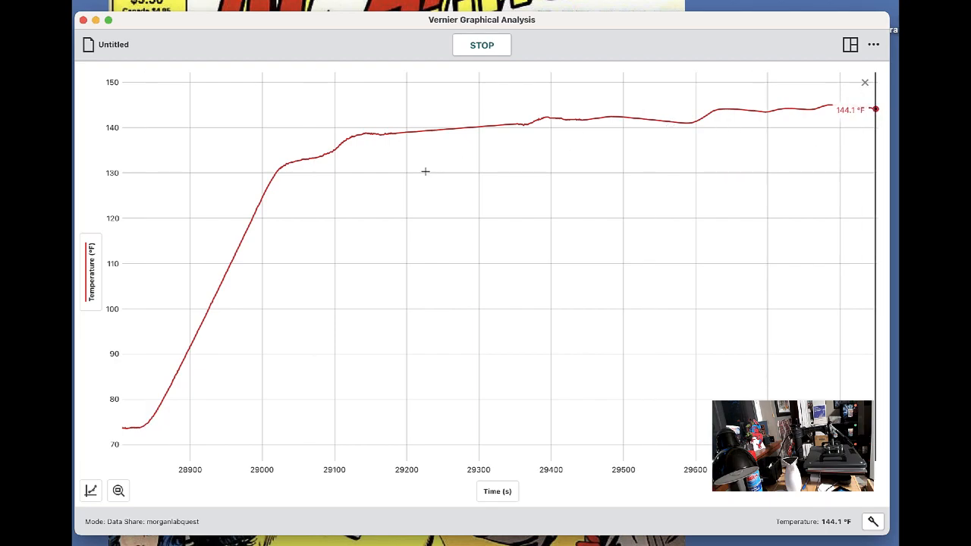
pyautogui.moveTo(888, 432)
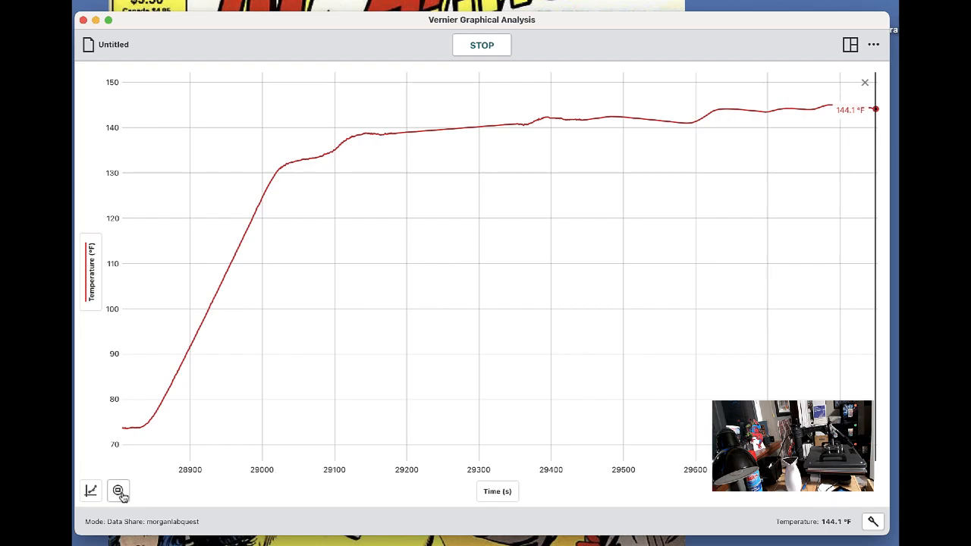
# Toggle between the reheat zoom and all data, ending on the full run view.
pyautogui.click(119, 491)
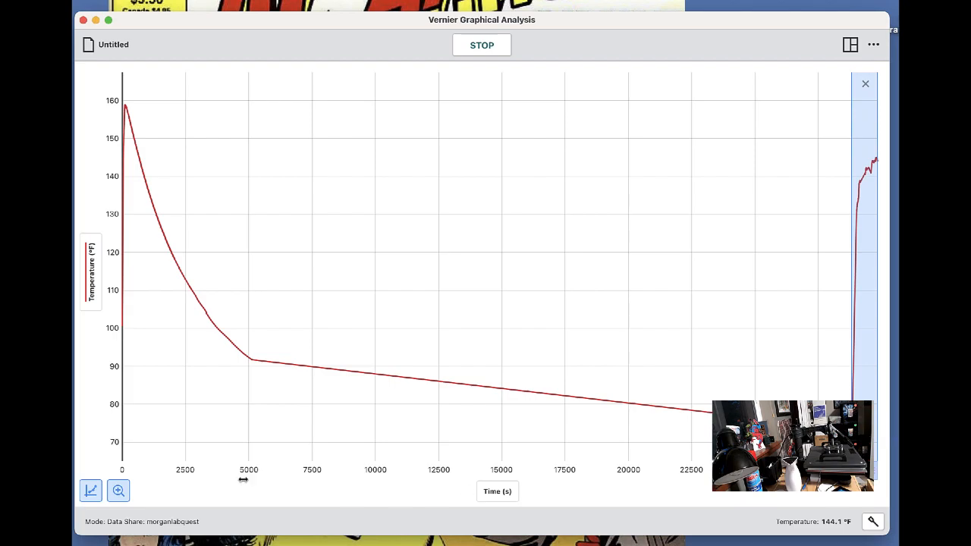
pyautogui.click(118, 491)
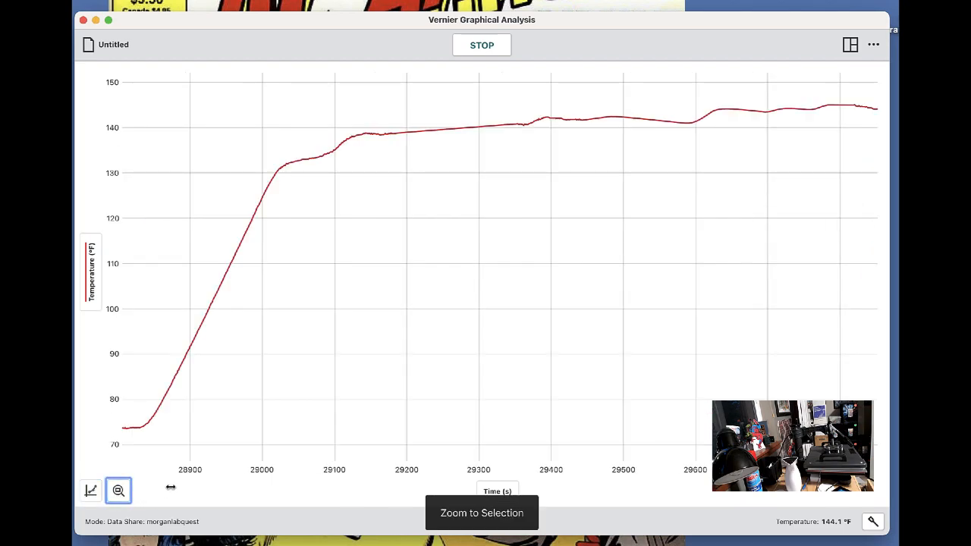
pyautogui.click(119, 490)
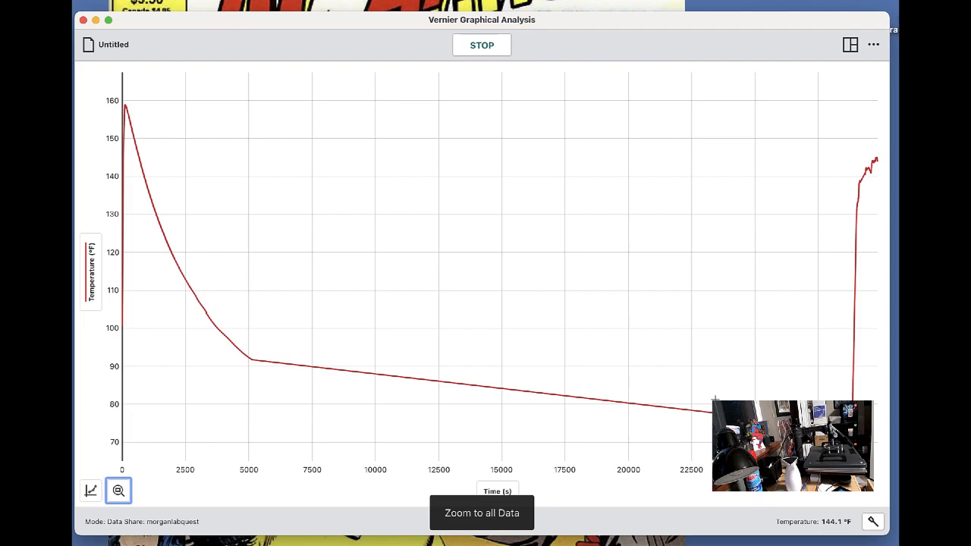
pyautogui.click(119, 491)
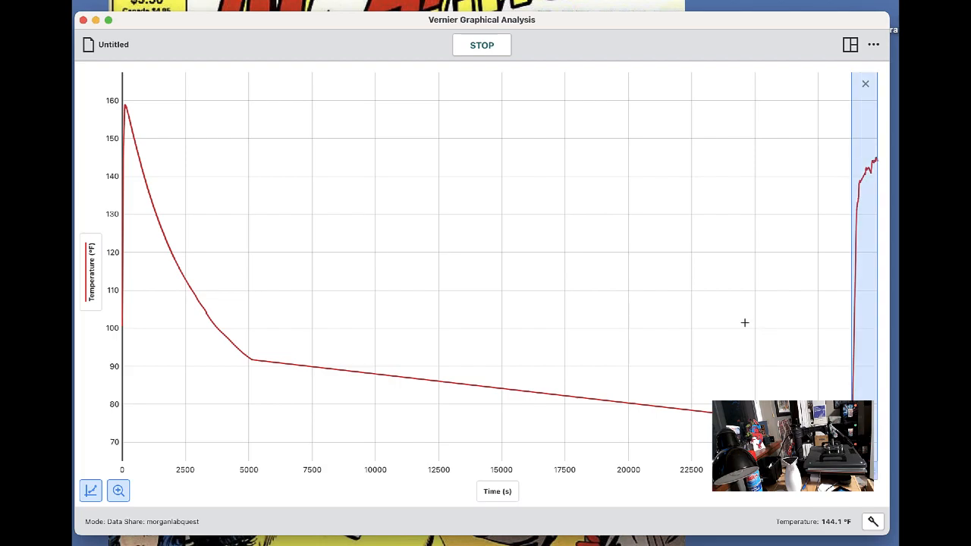
pyautogui.moveTo(863, 139)
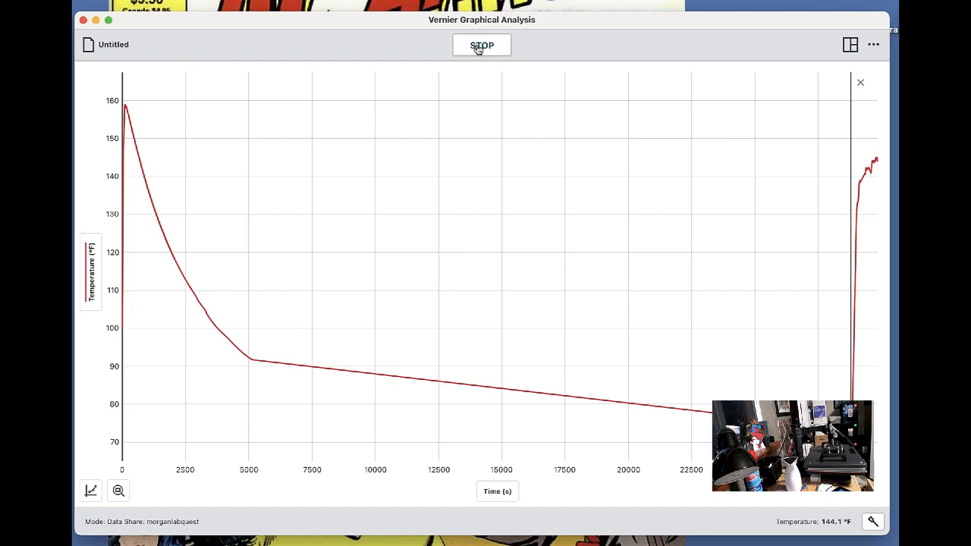
# Stop data collection with the full run ending near 144 °F.
pyautogui.click(482, 44)
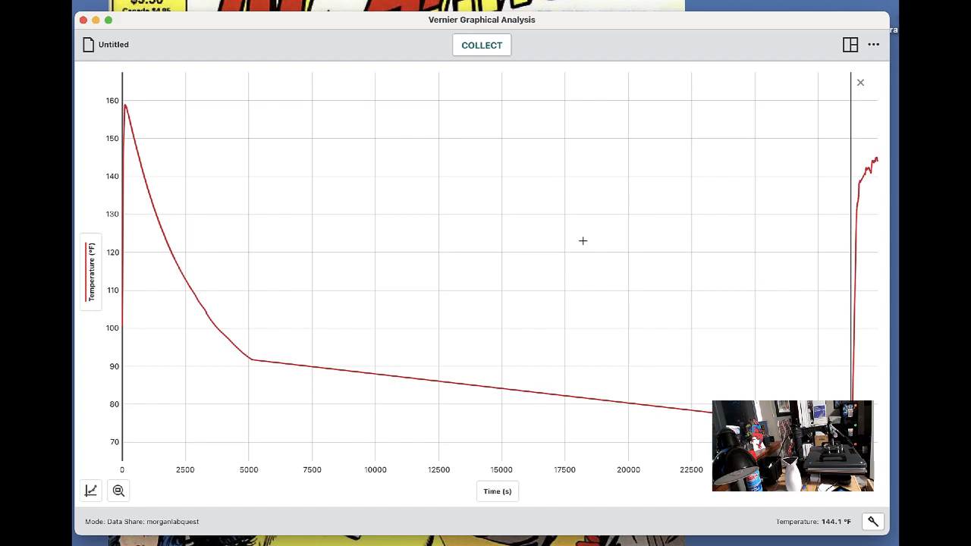
pyautogui.moveTo(606, 142)
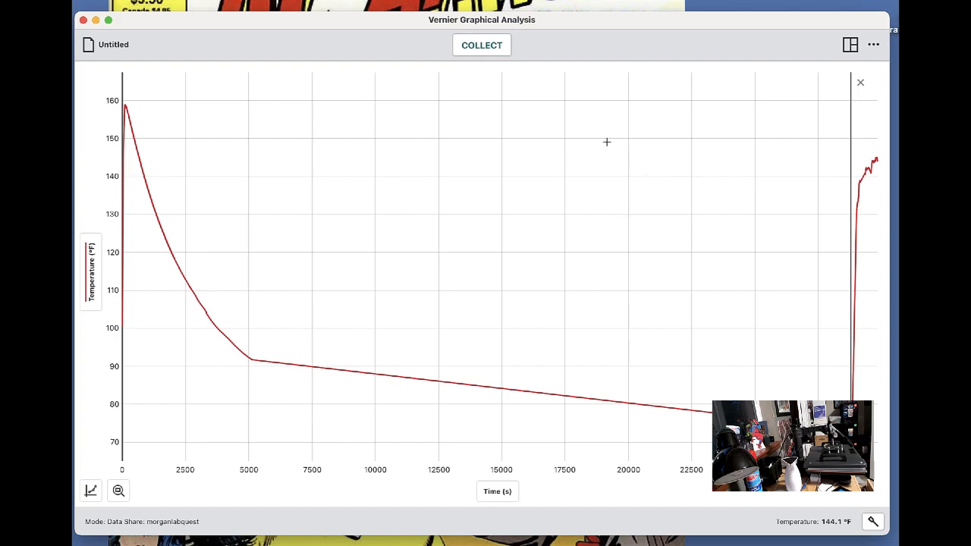